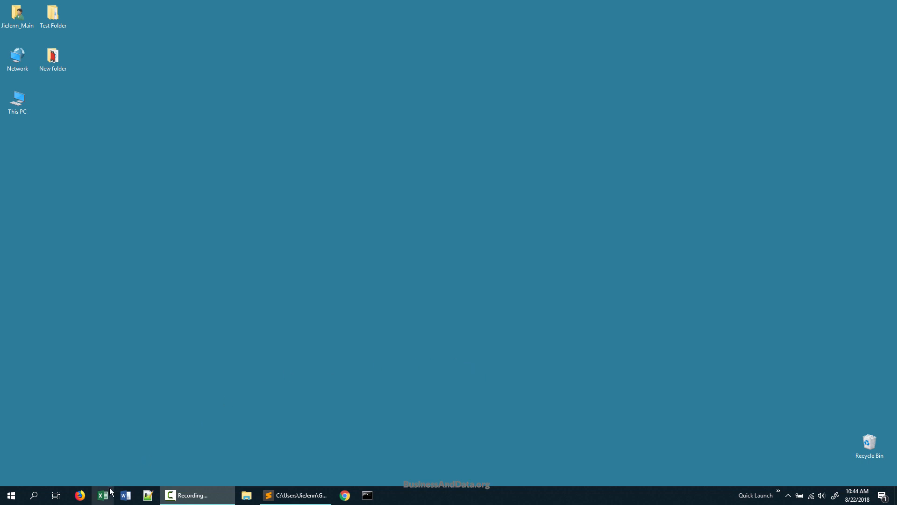
Step: Launch Excel with blank Book1 and bring Task Manager to the front
click(102, 496)
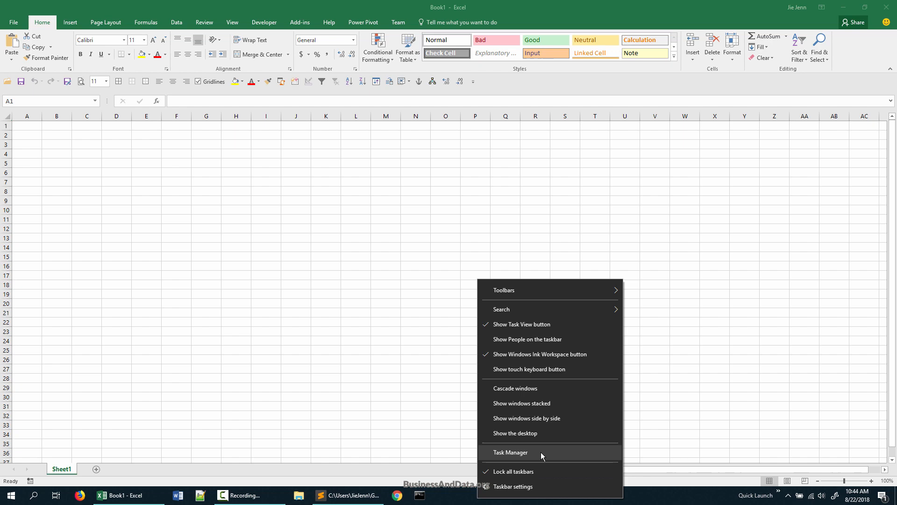
click(511, 451)
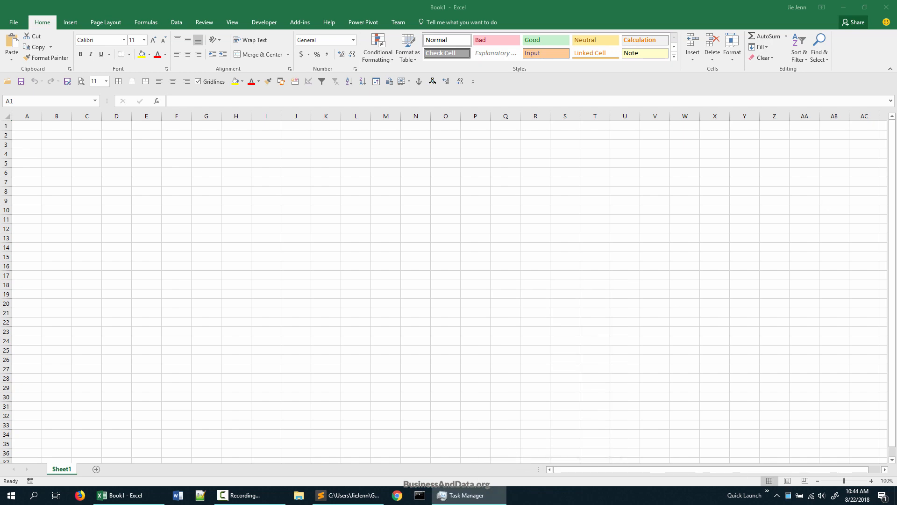
click(462, 495)
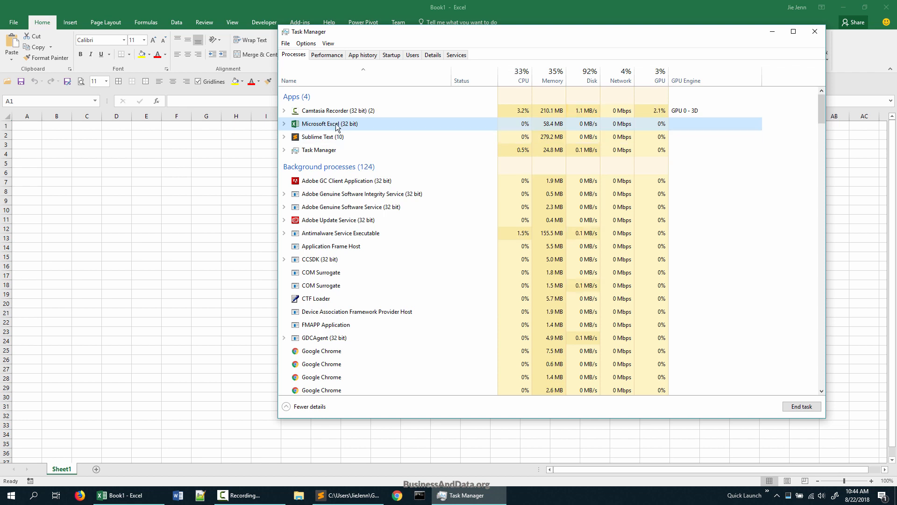
mouse_move(136, 501)
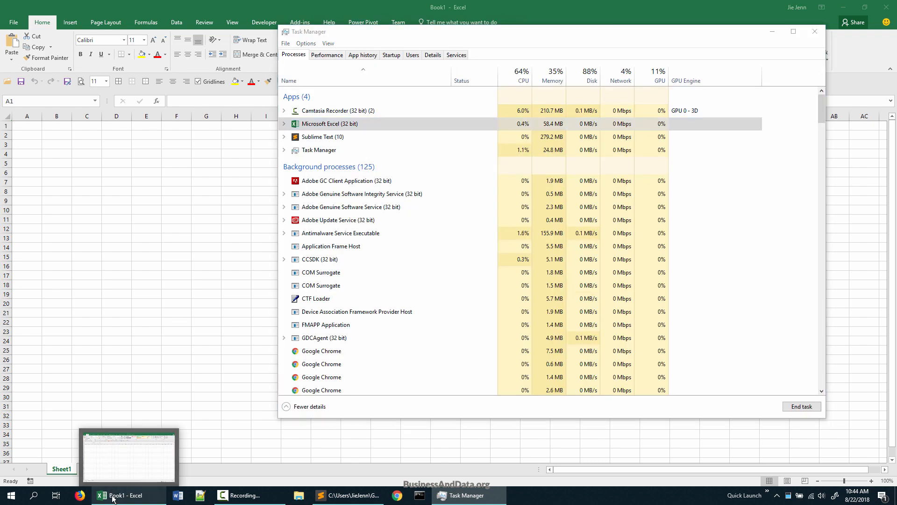
Step: Start a second blank workbook, Book2, from Excel's taskbar jump list
right_click(113, 495)
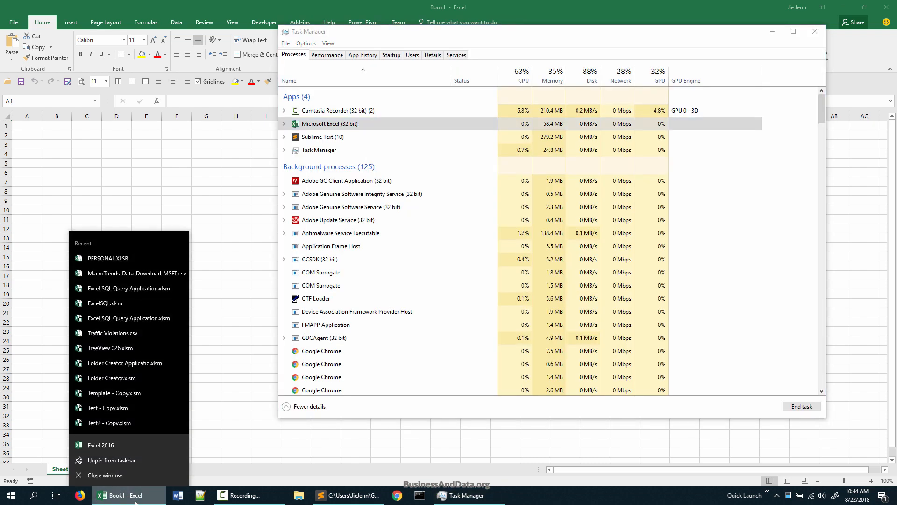
mouse_move(94, 452)
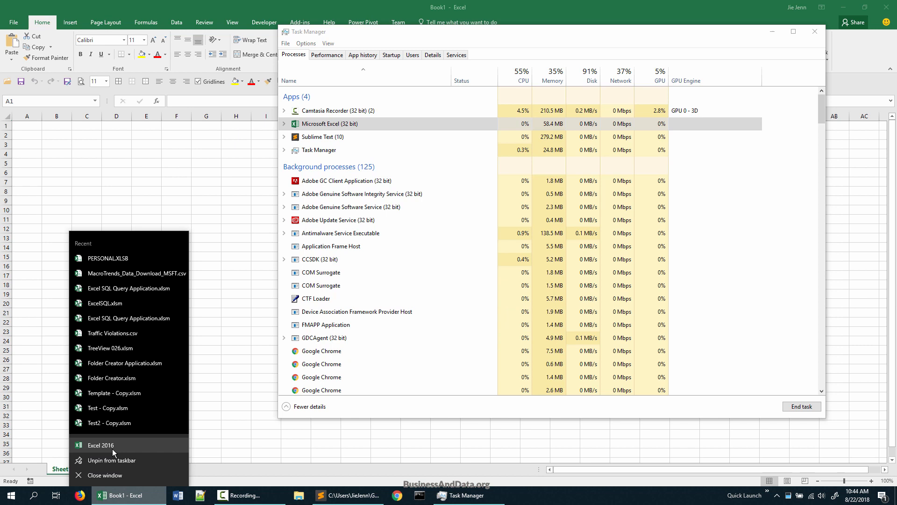
click(100, 444)
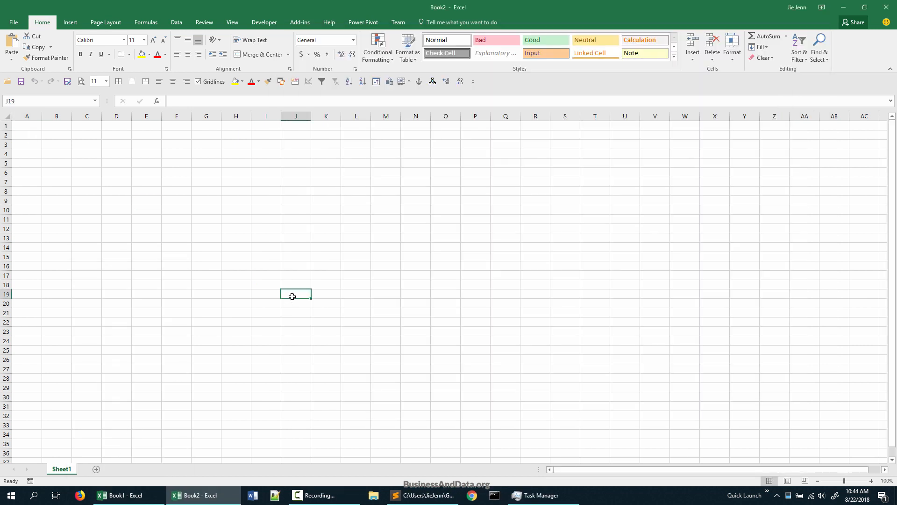
mouse_move(126, 494)
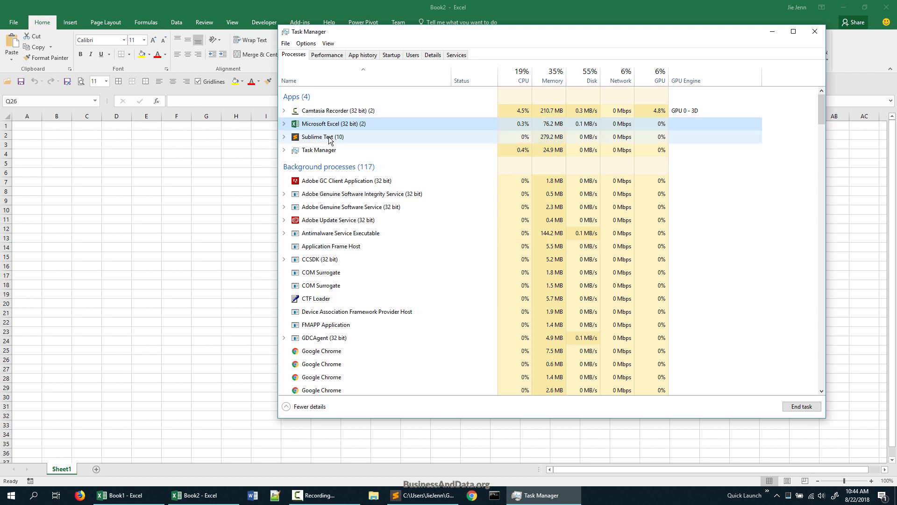
Step: Check the single Microsoft Excel (32 bit) entry, then return to the Book2 window
click(334, 124)
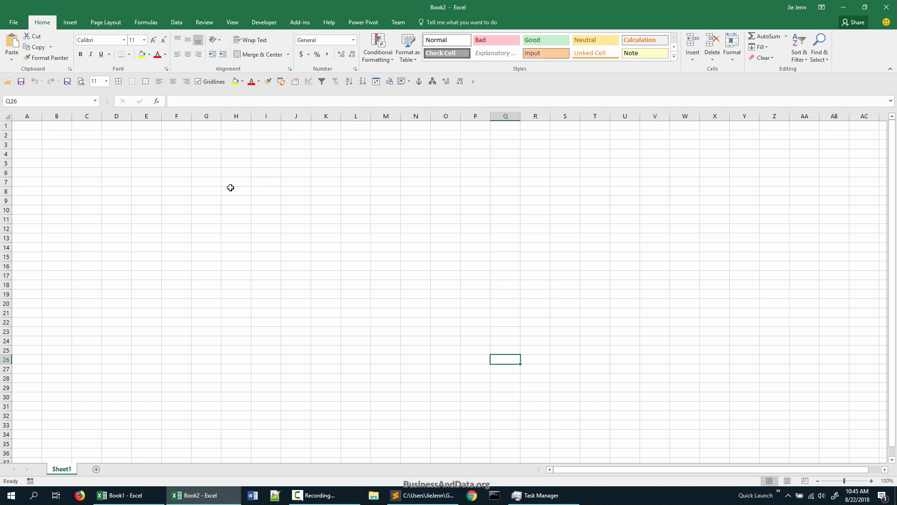
mouse_move(218, 213)
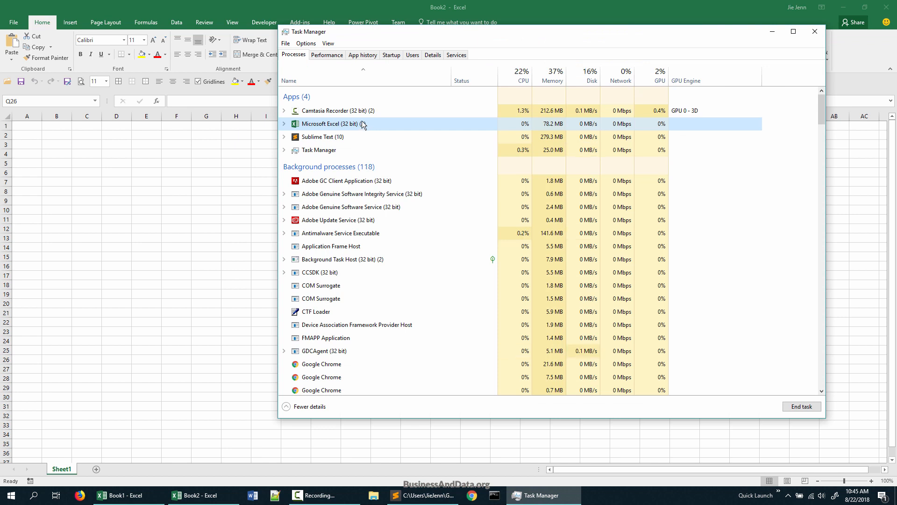
click(202, 495)
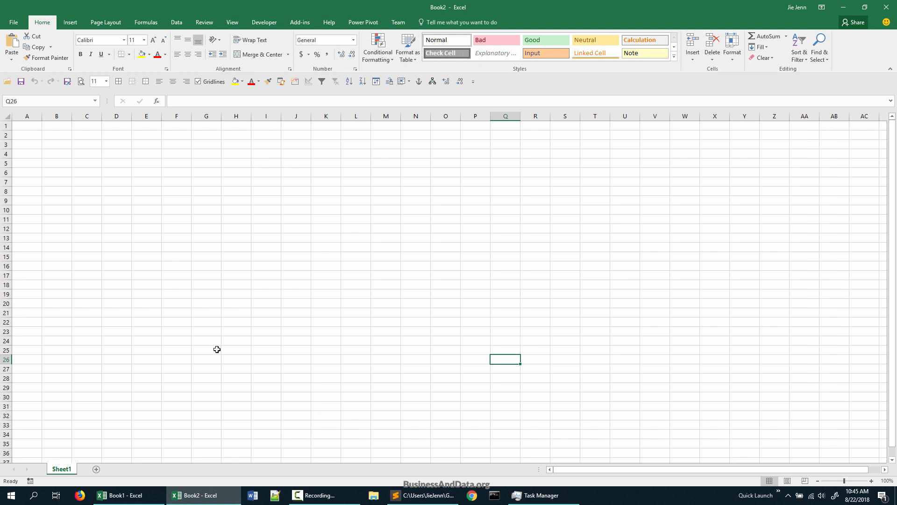
mouse_move(217, 340)
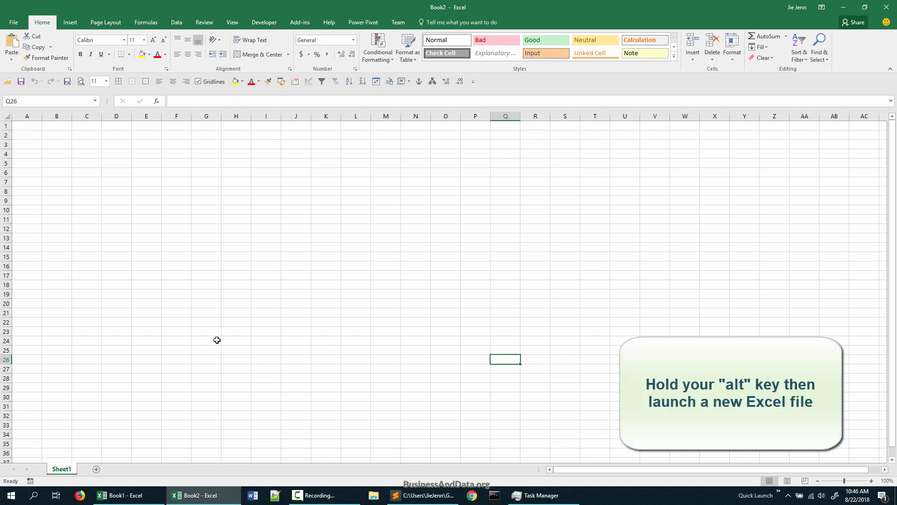
Step: Hold Alt while launching Excel from the taskbar and confirm the new-instance prompt
key(alt)
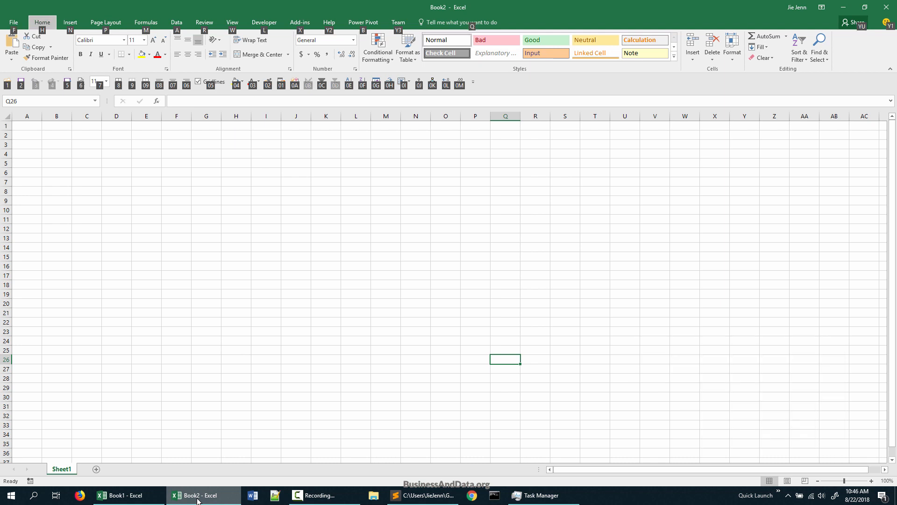
right_click(197, 495)
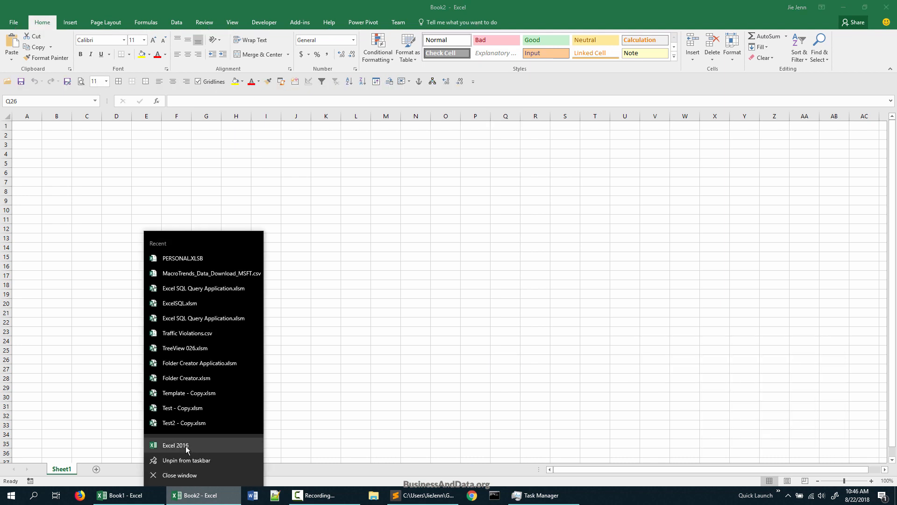
mouse_move(195, 449)
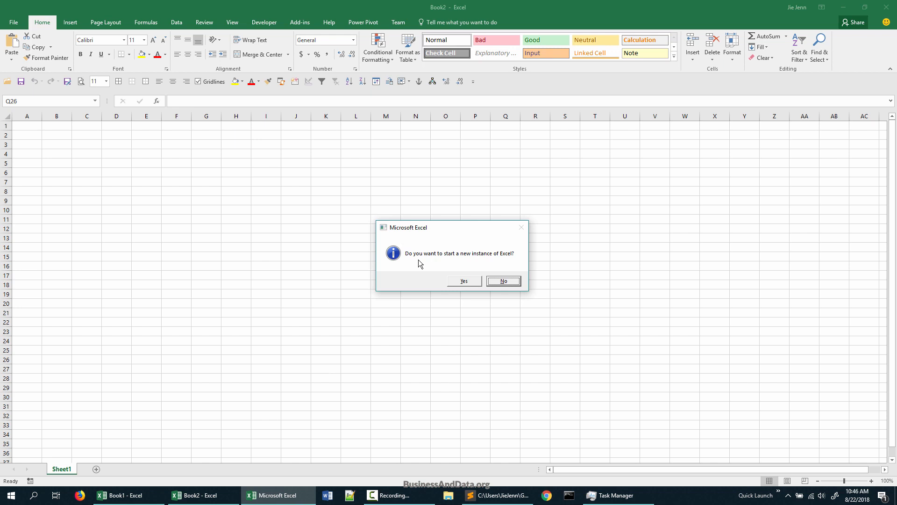
mouse_move(470, 288)
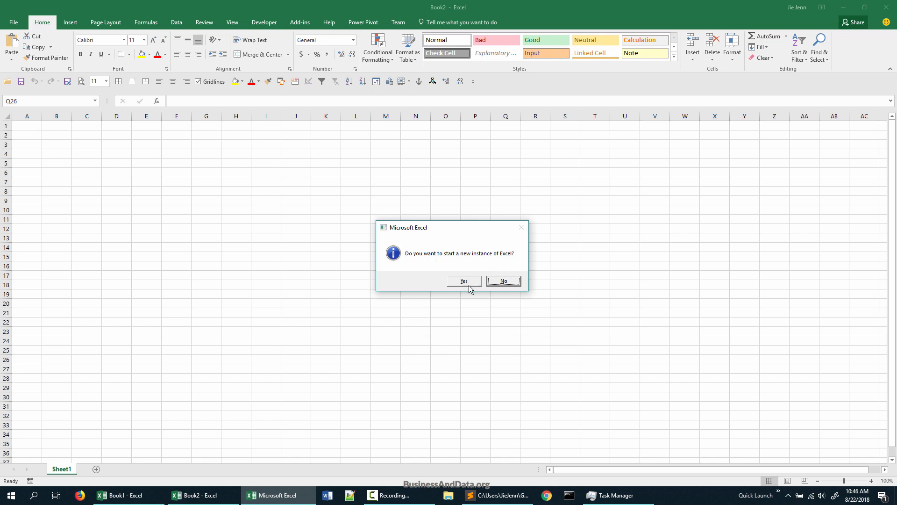
mouse_move(478, 269)
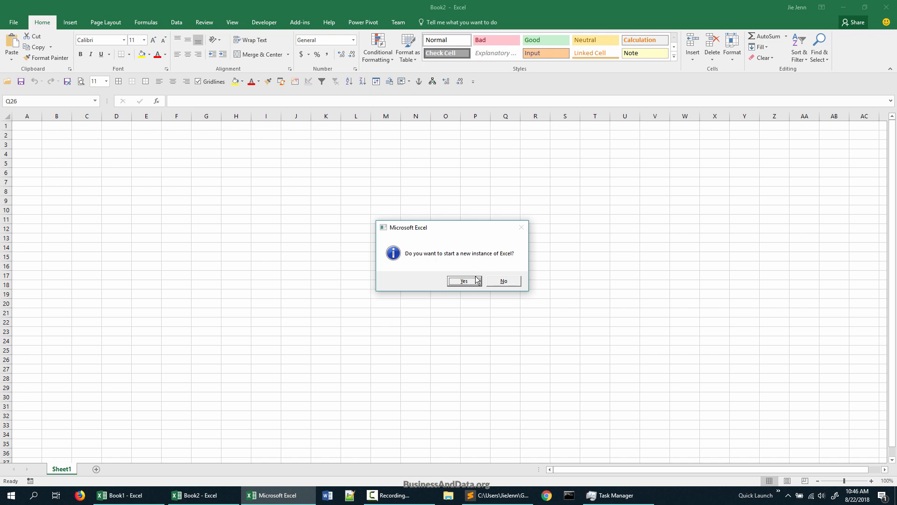
click(463, 280)
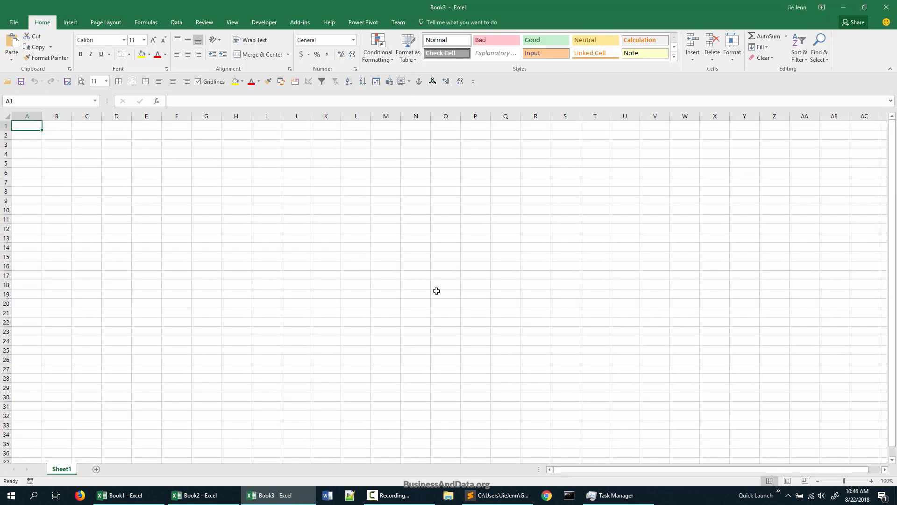
click(613, 495)
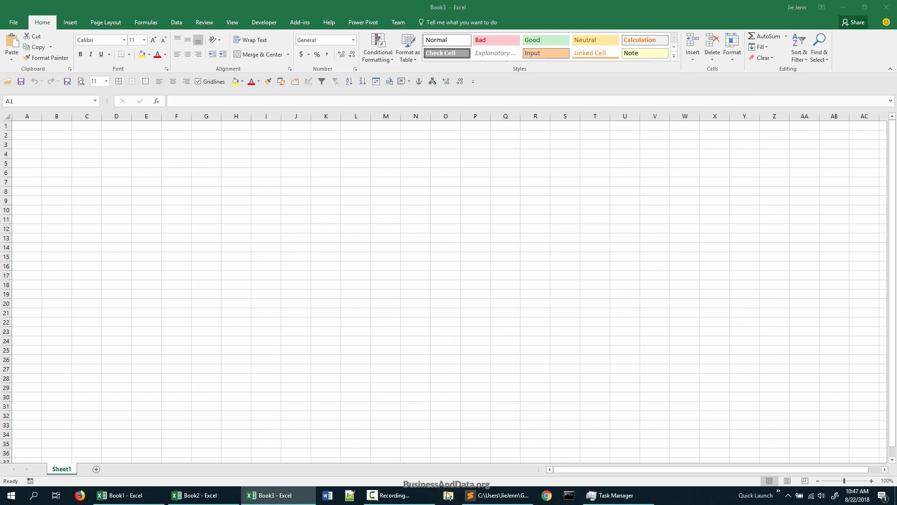
Step: Browse Excel > Non-VBA > Extract Unique List use Formula and select Exercise Workbook.xlsx
click(448, 494)
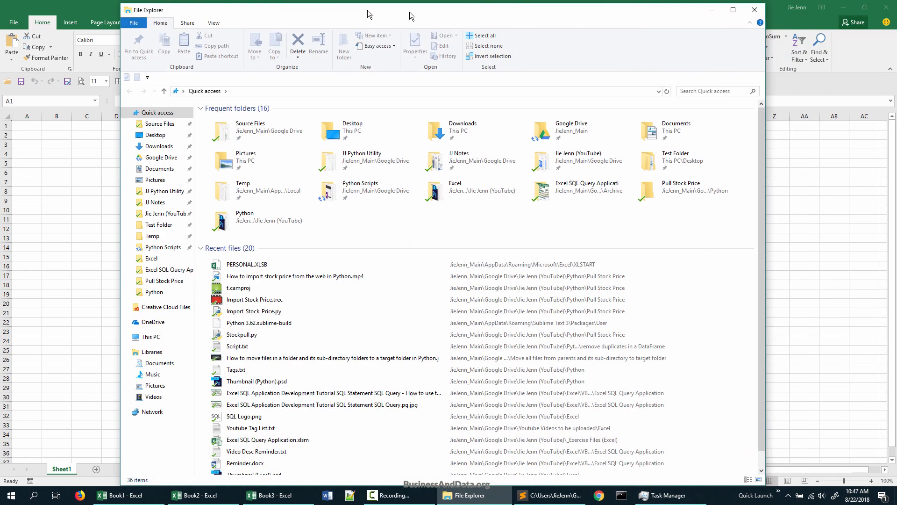
click(152, 259)
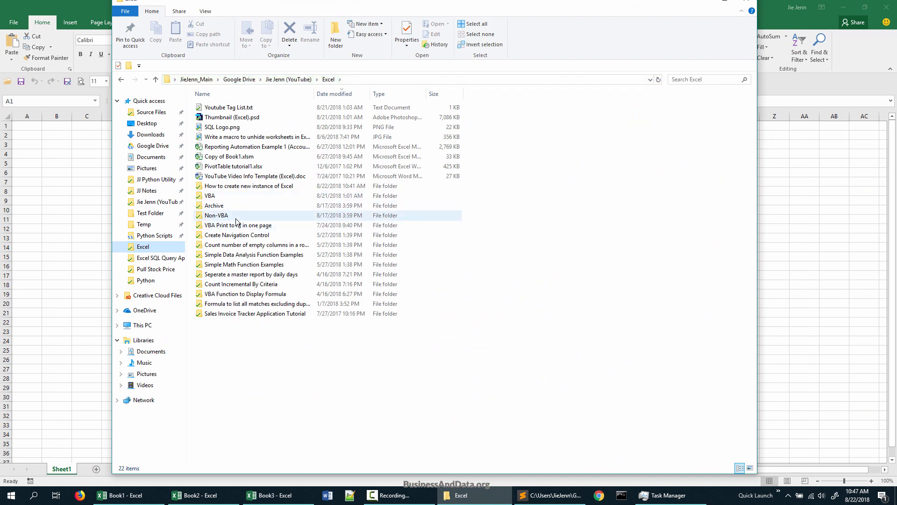
double_click(216, 215)
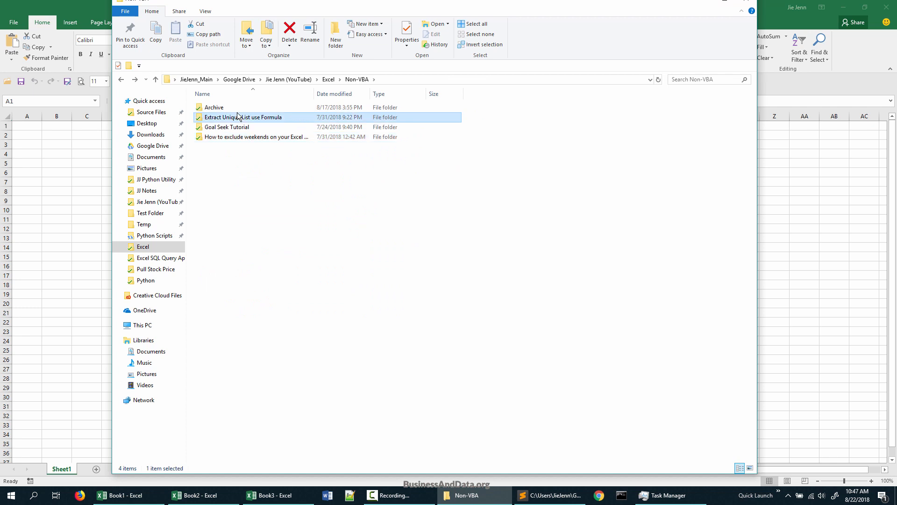
double_click(242, 117)
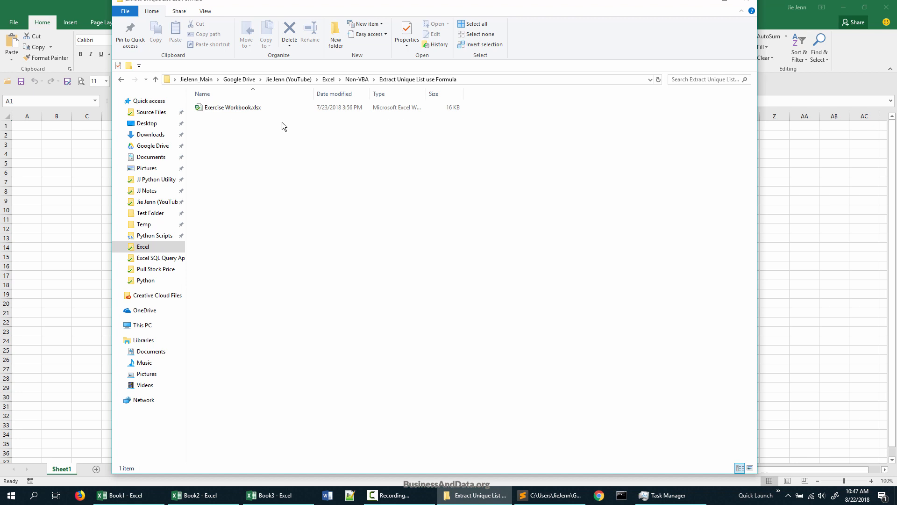
mouse_move(276, 127)
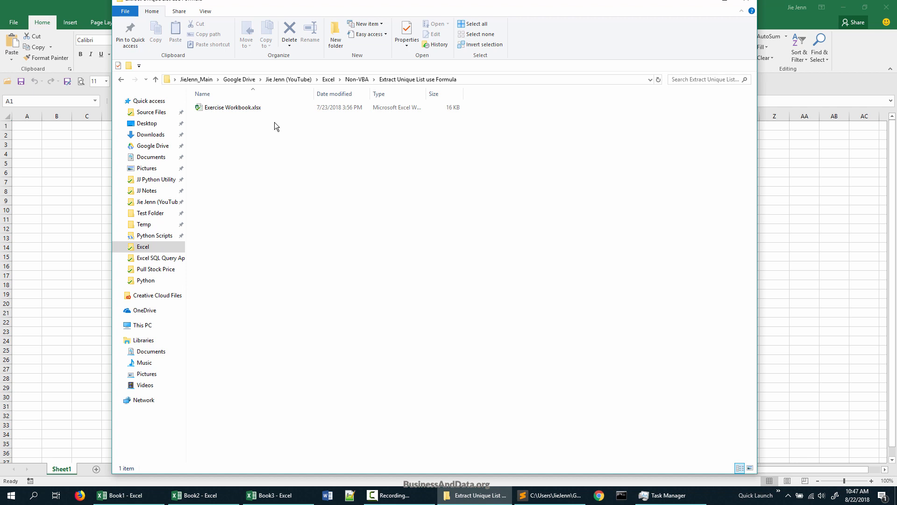
click(233, 107)
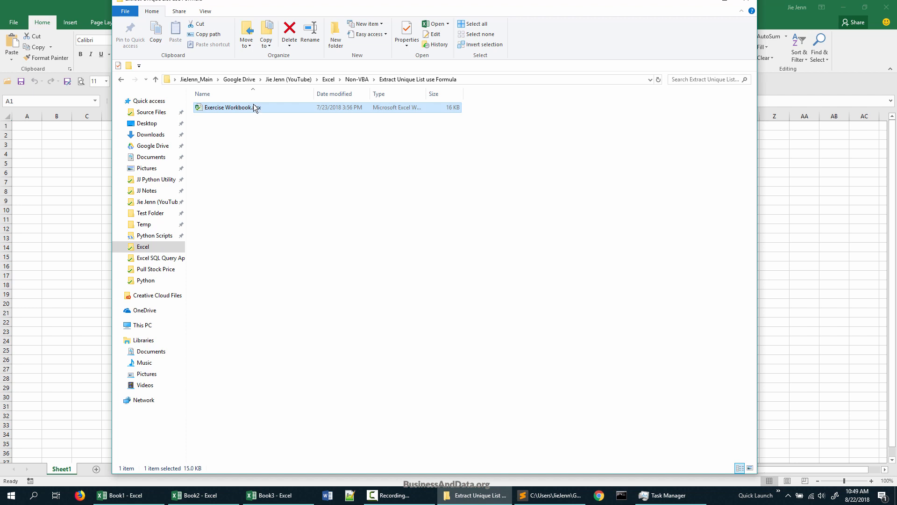
Step: Open Exercise Workbook.xlsx and accept starting it in a new Excel instance
right_click(236, 108)
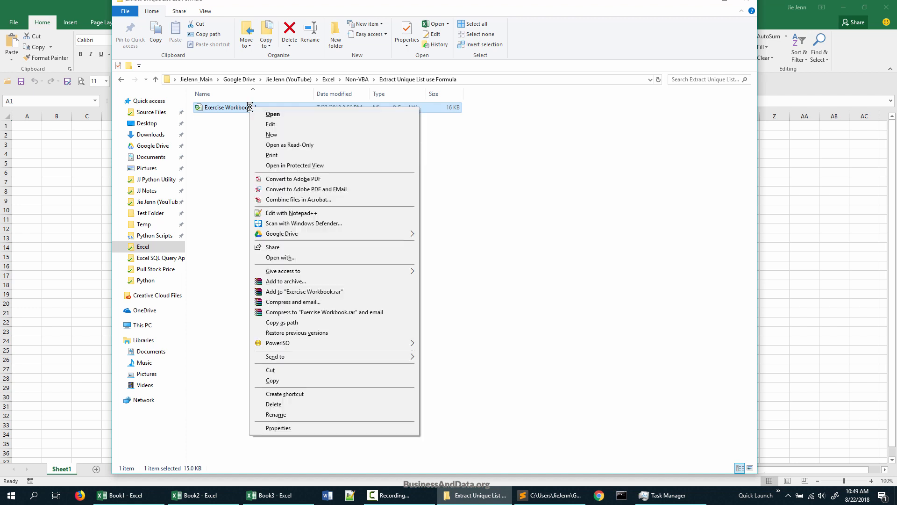
mouse_move(334, 221)
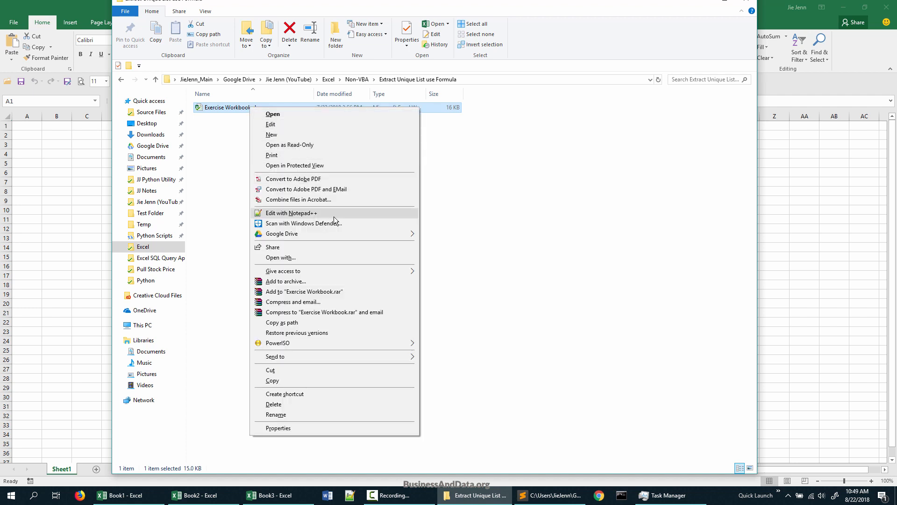
click(325, 119)
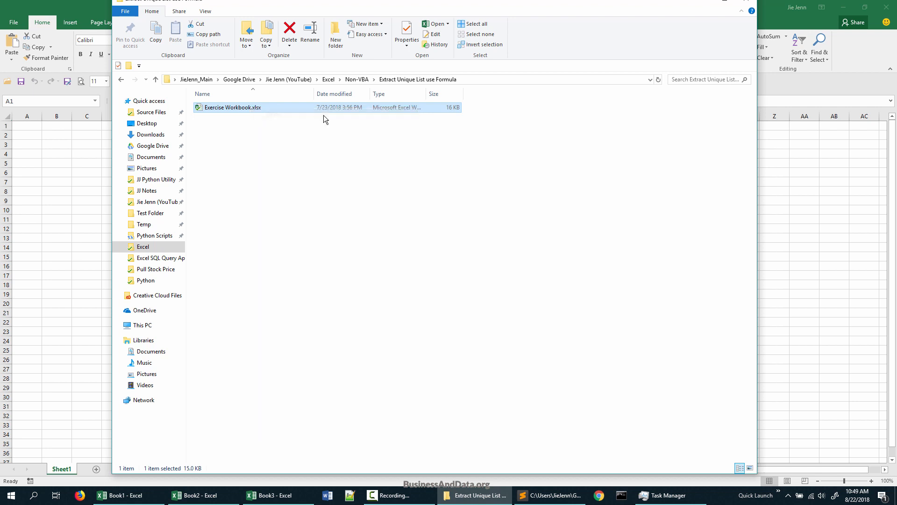
double_click(232, 108)
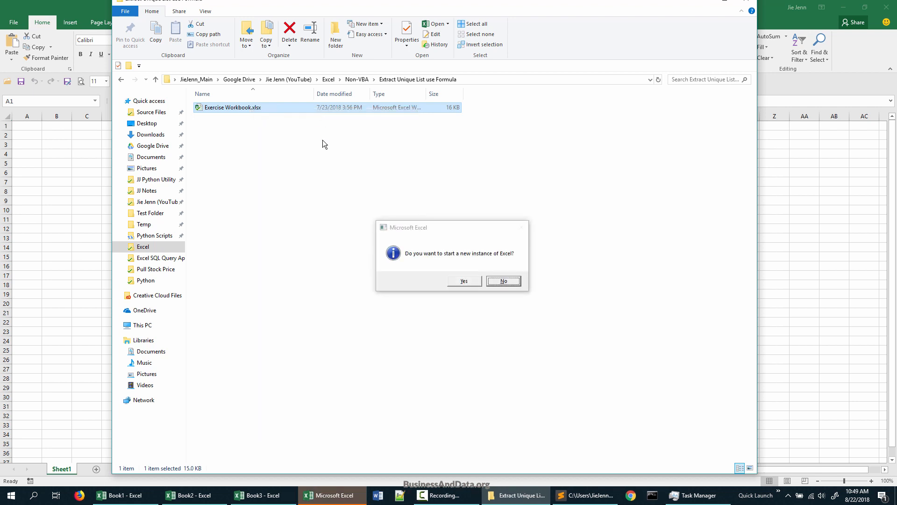
mouse_move(412, 263)
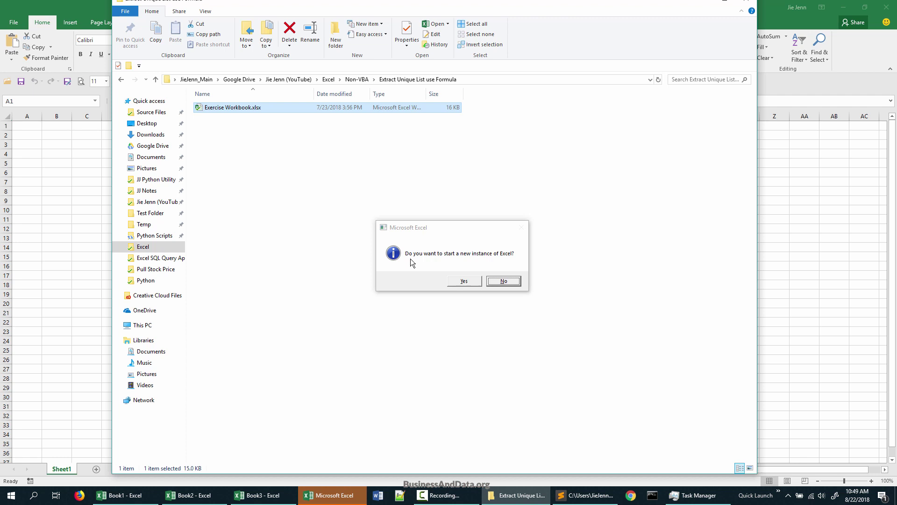
mouse_move(504, 255)
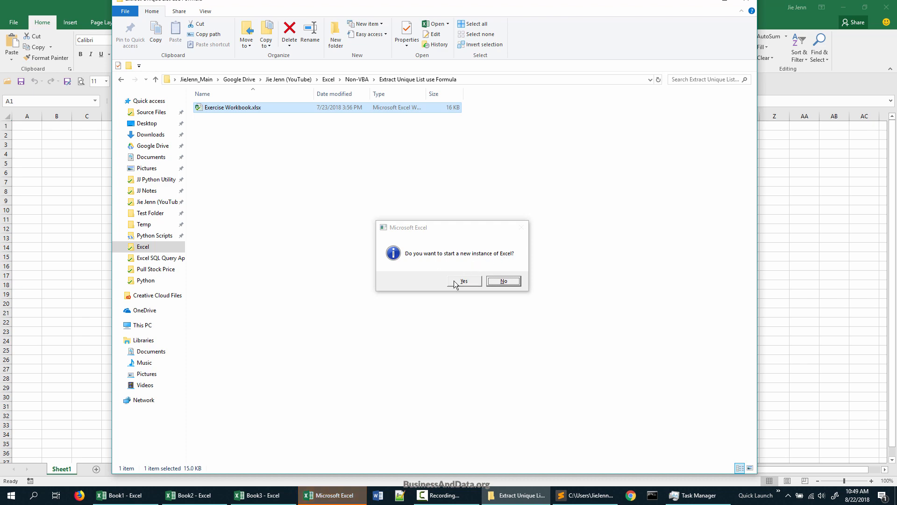
click(464, 280)
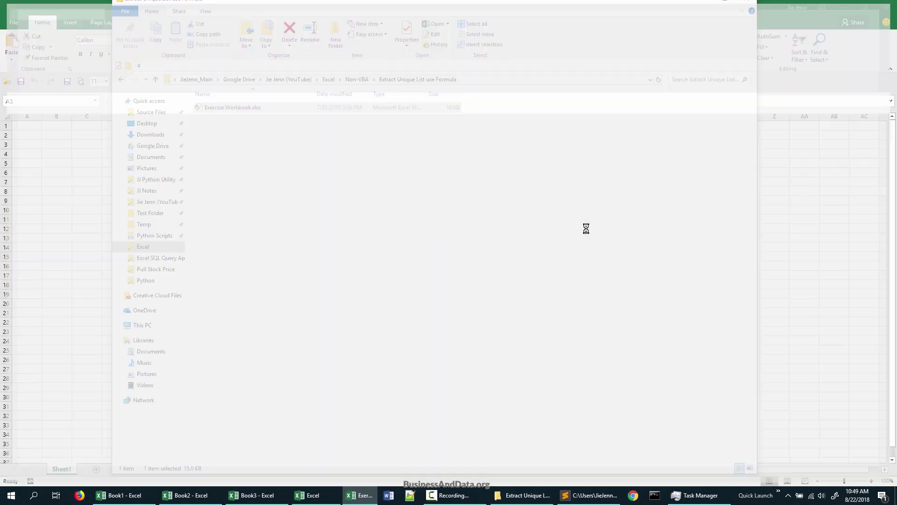
Step: Open the workbook again and bring up Task Manager to view the Excel processes
double_click(232, 107)
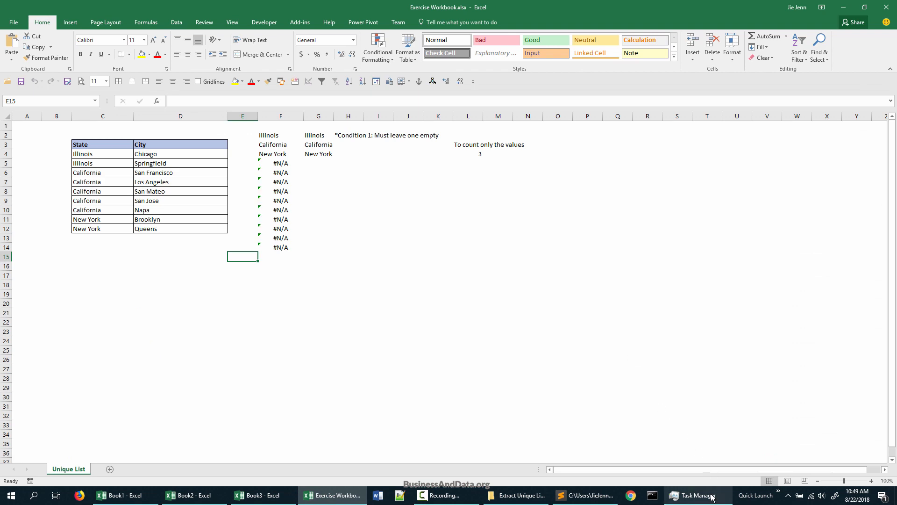
click(697, 495)
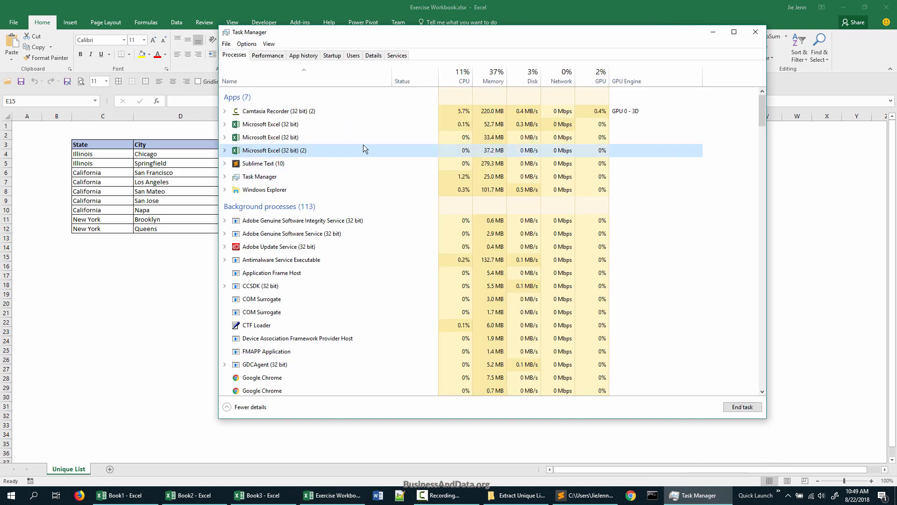